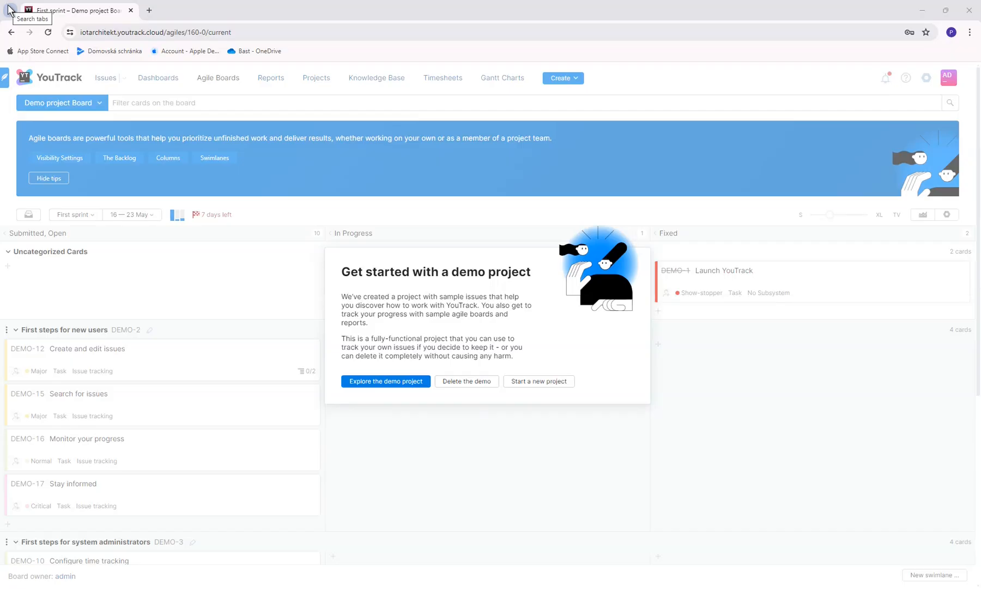
pyautogui.moveTo(492, 457)
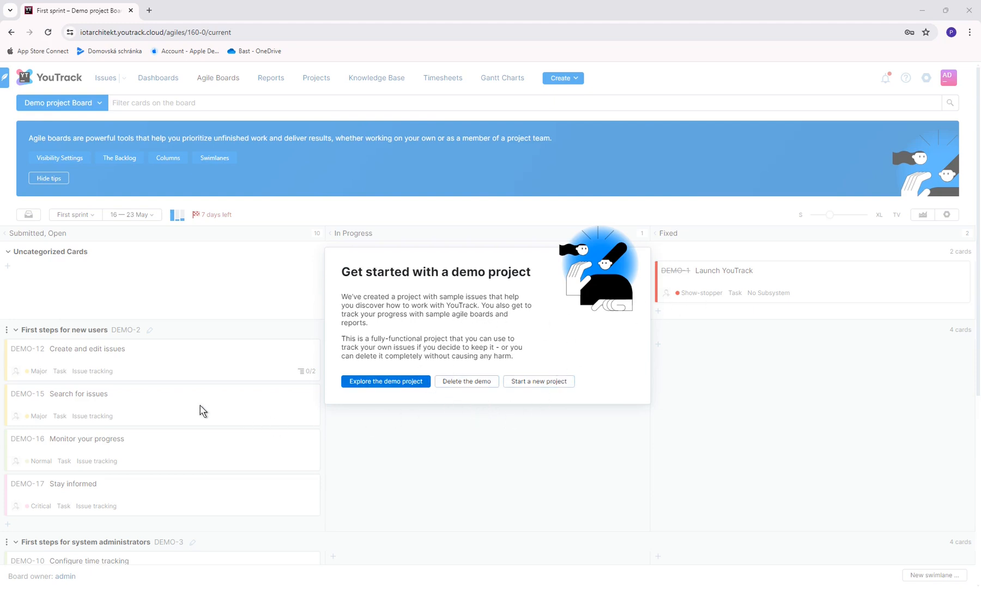
pyautogui.moveTo(149, 480)
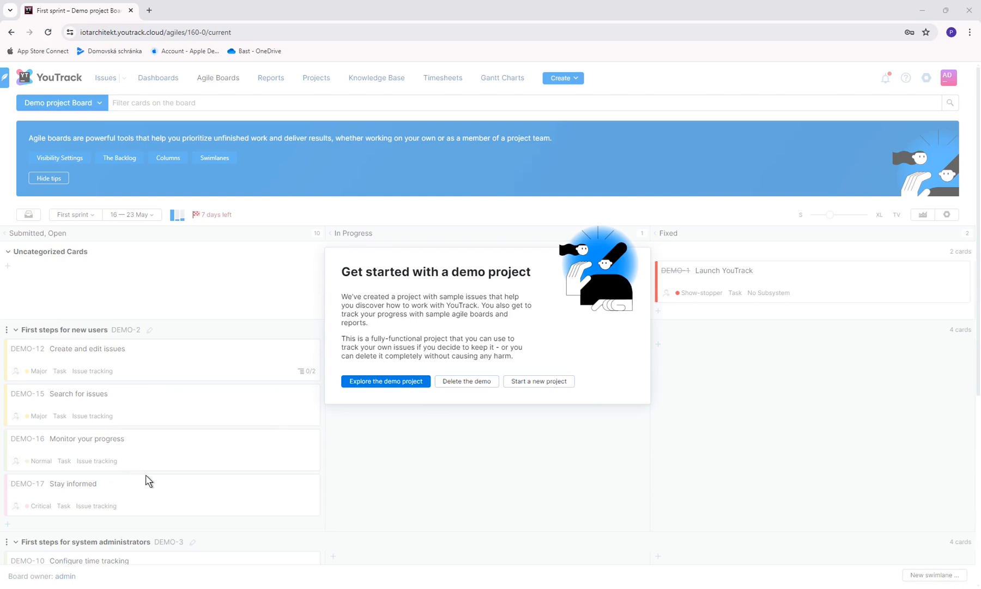
pyautogui.moveTo(183, 447)
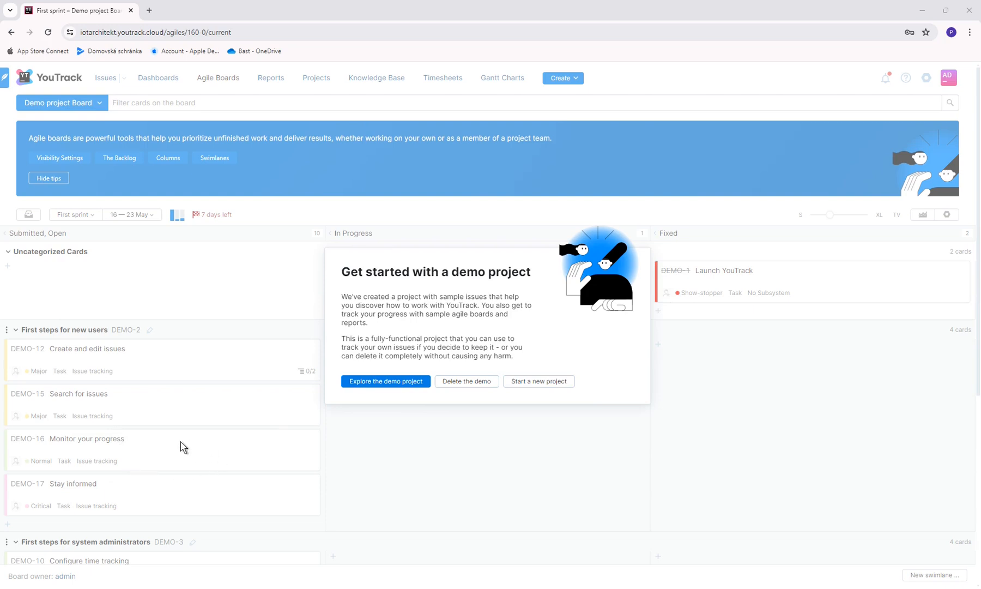
pyautogui.moveTo(516, 421)
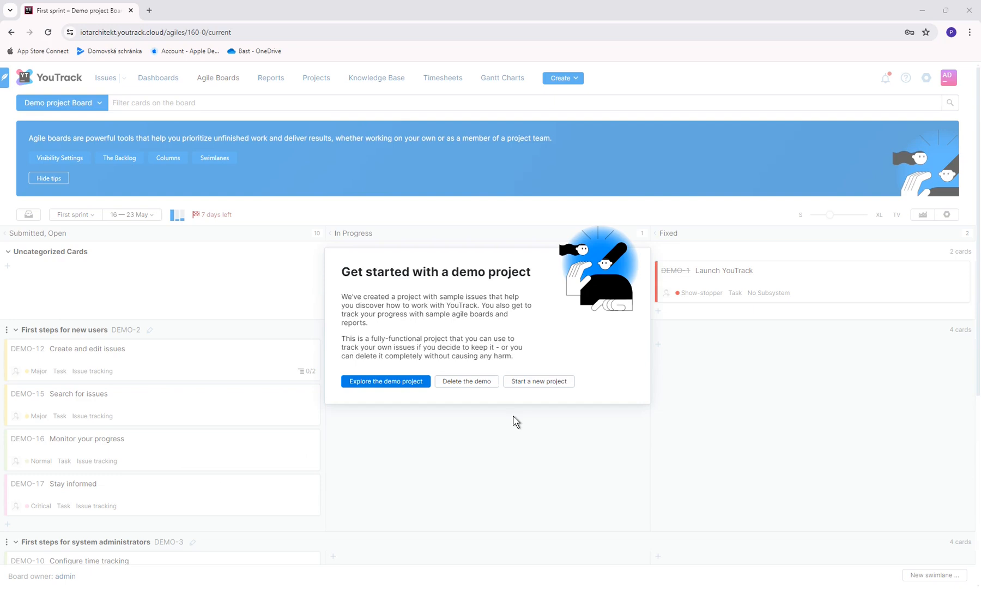
pyautogui.moveTo(504, 420)
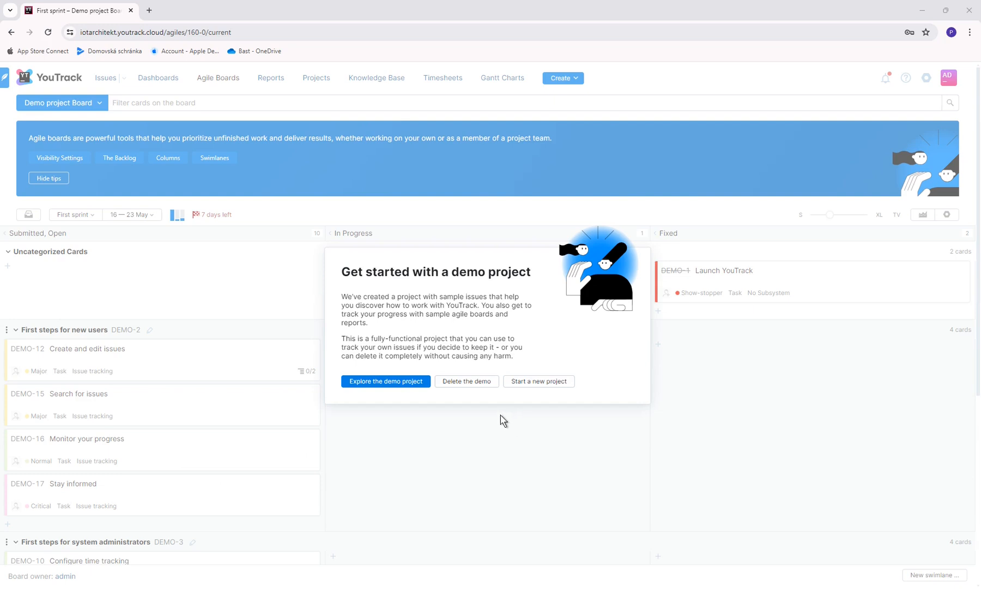
pyautogui.moveTo(495, 420)
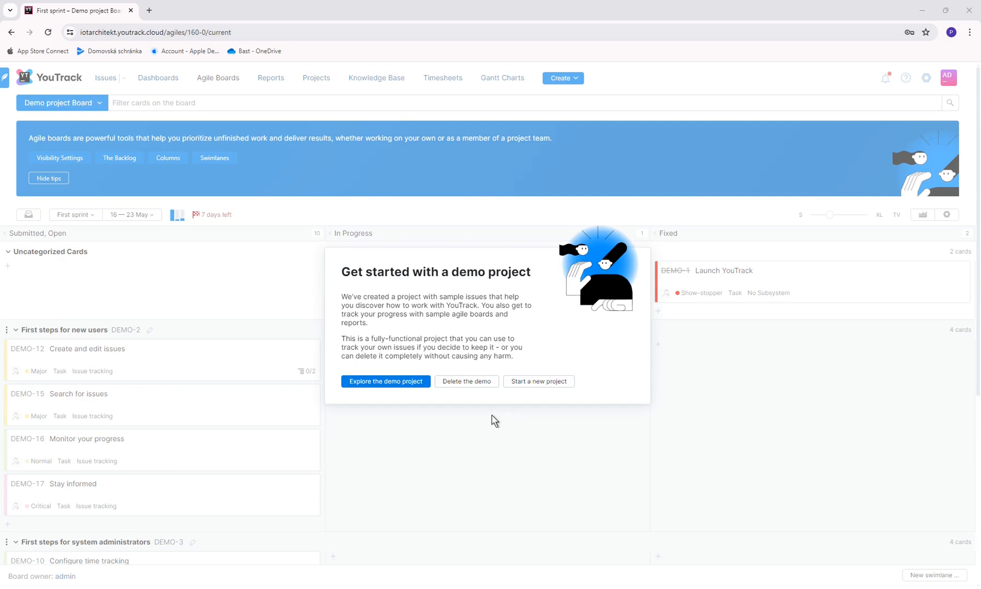
pyautogui.moveTo(466, 381)
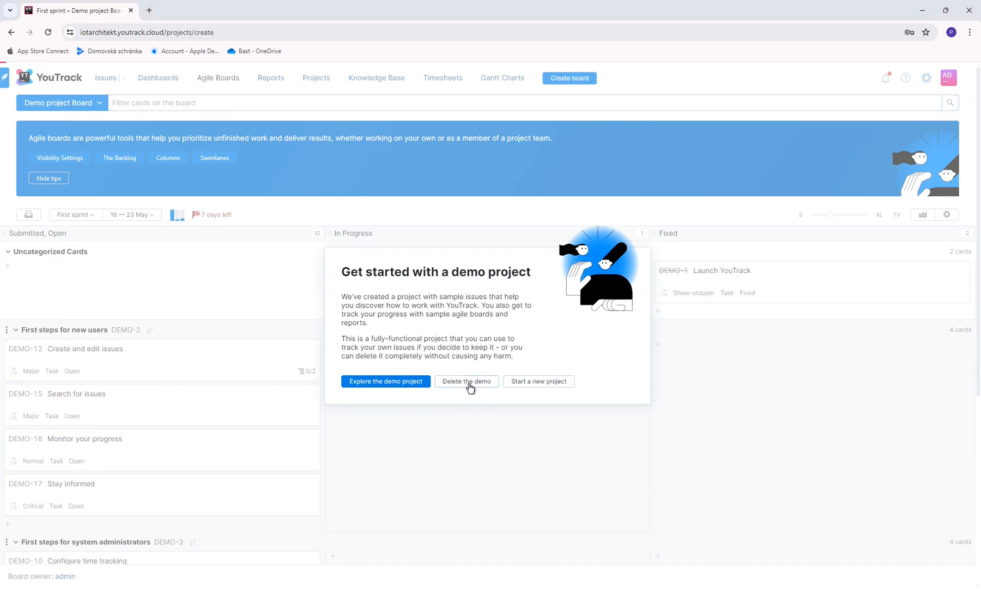
# Step: Delete the demo project from the getting-started popup to reach the new-project form
pyautogui.click(538, 381)
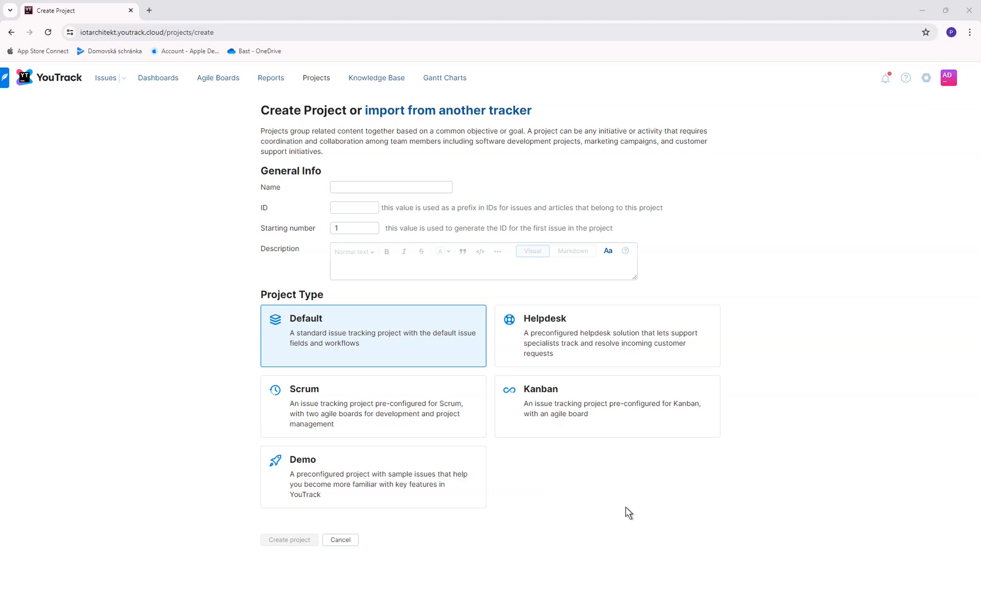
pyautogui.moveTo(674, 512)
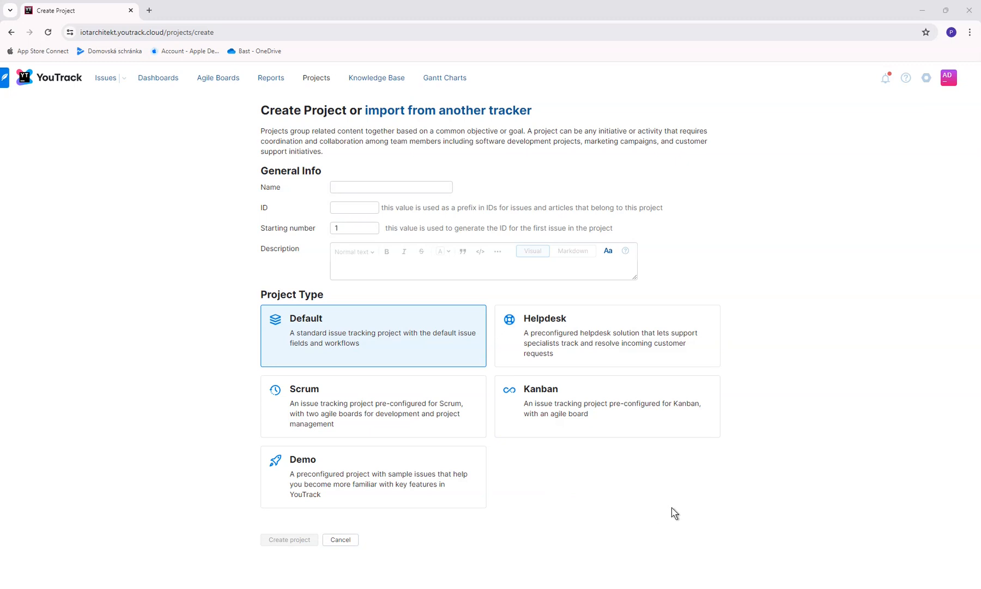
pyautogui.moveTo(250, 350)
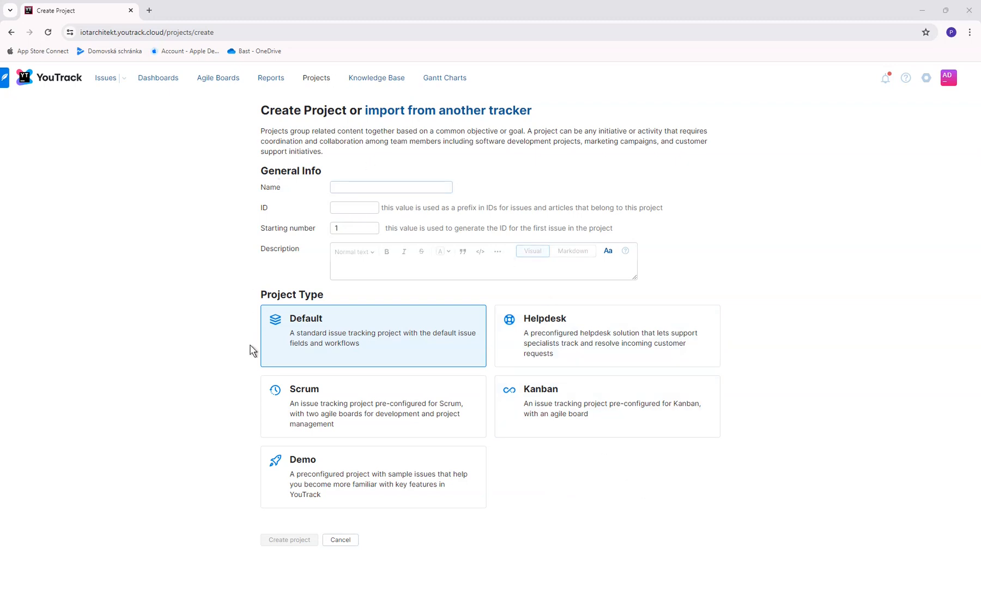
pyautogui.moveTo(578, 449)
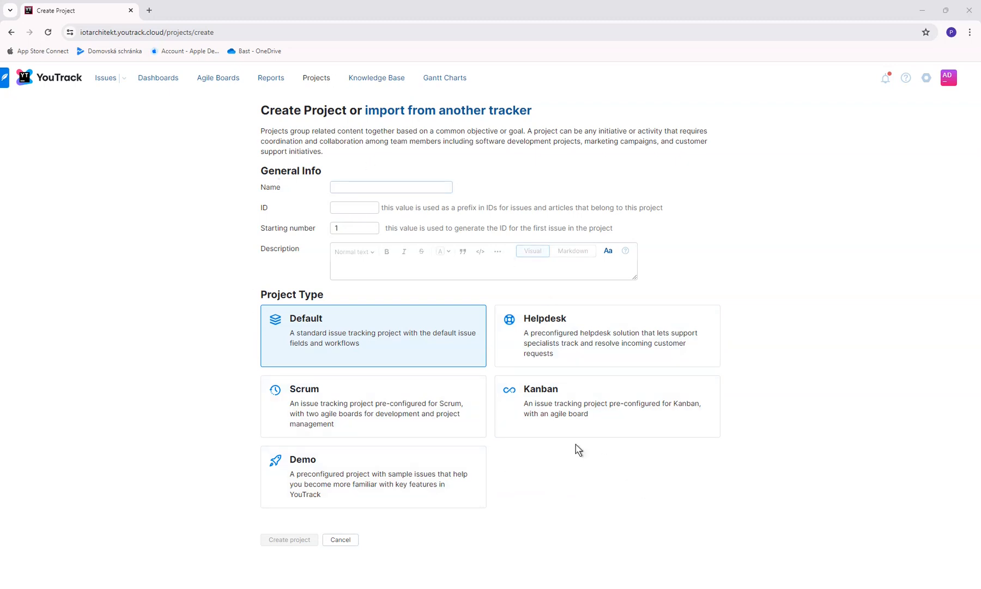
pyautogui.click(316, 77)
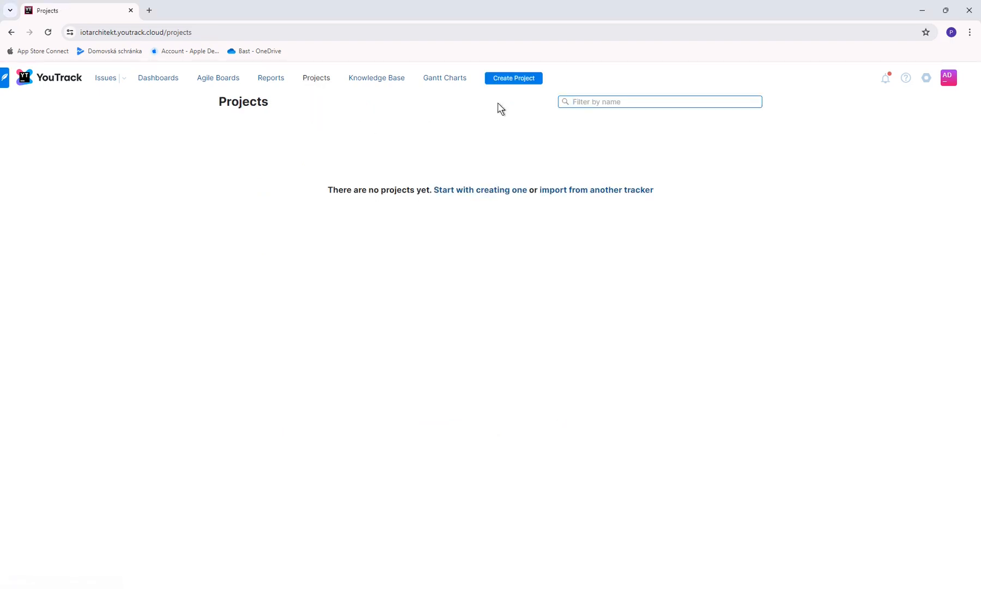
pyautogui.moveTo(513, 78)
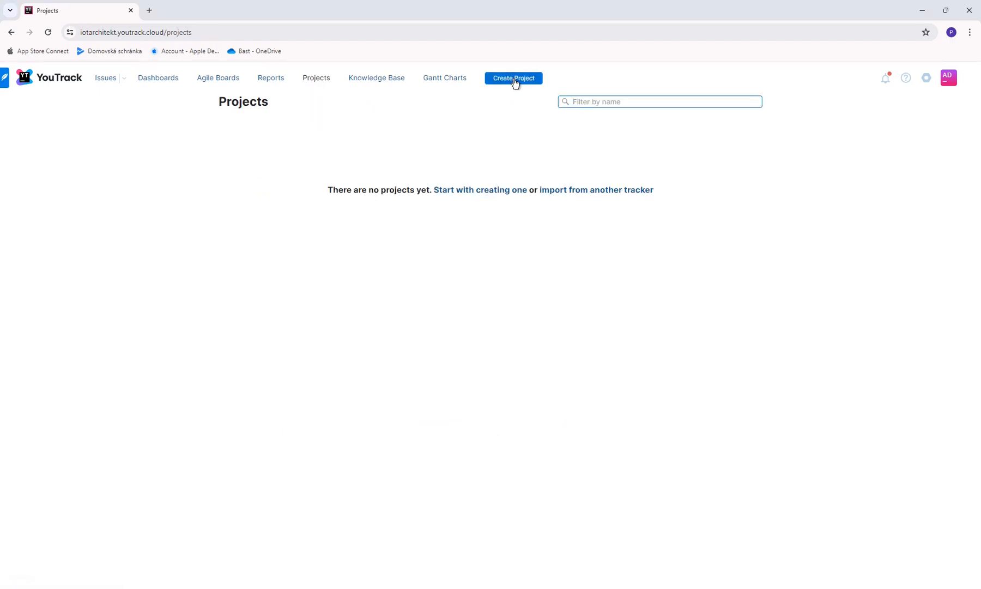
pyautogui.click(513, 77)
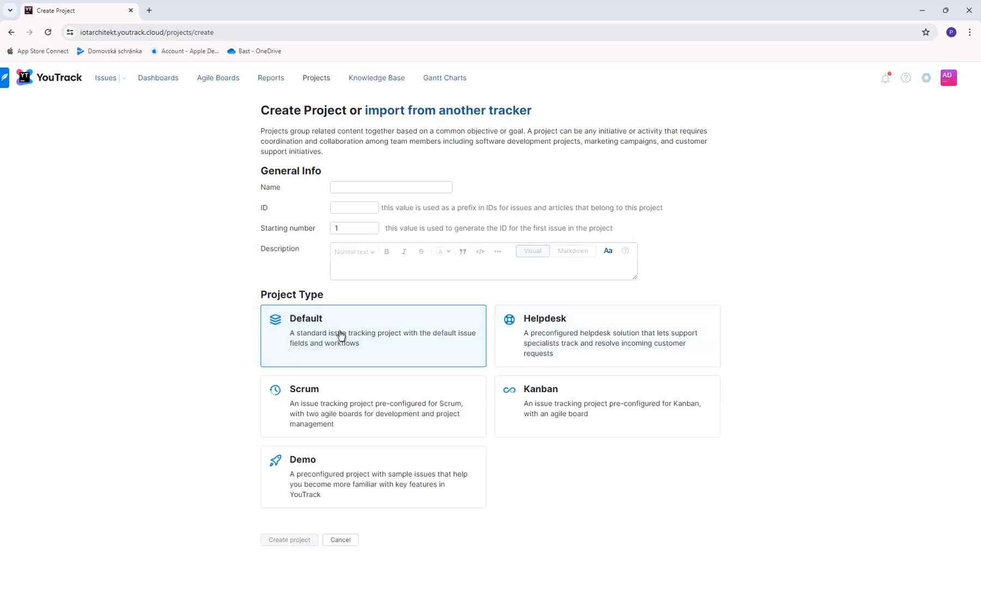
pyautogui.moveTo(302, 384)
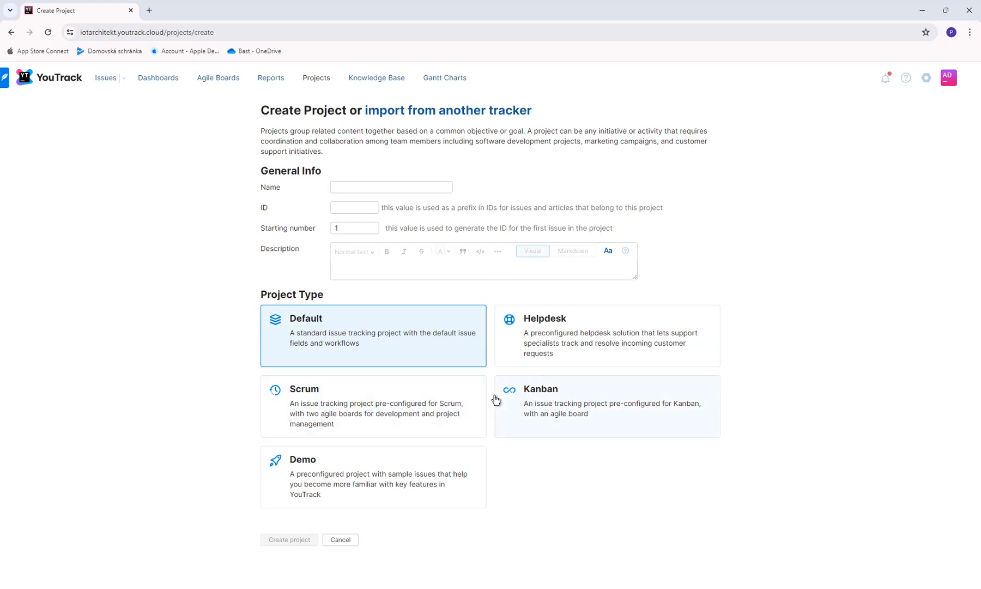
pyautogui.moveTo(479, 411)
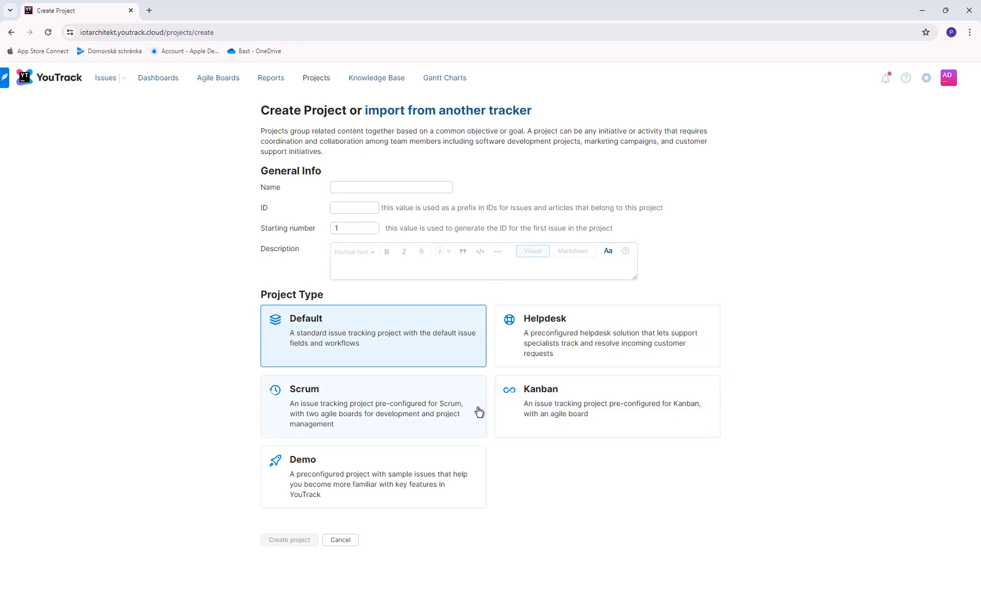
pyautogui.moveTo(494, 402)
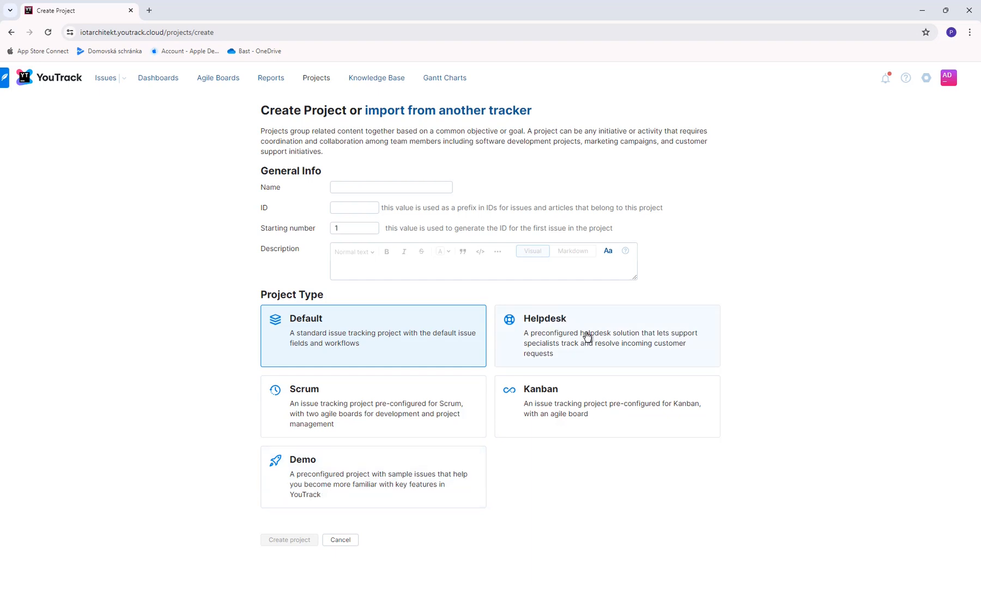
pyautogui.moveTo(543, 352)
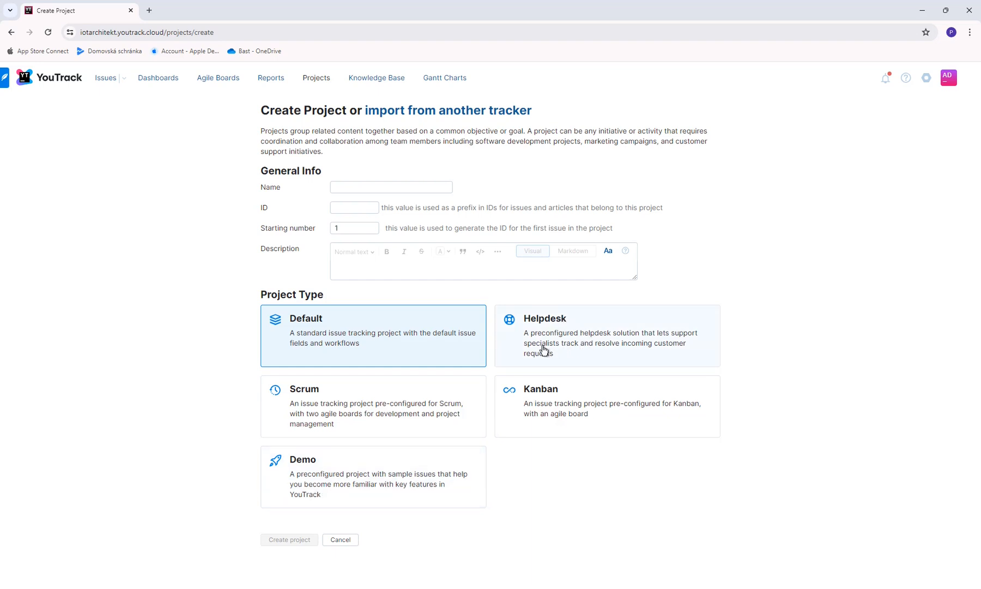
pyautogui.click(390, 187)
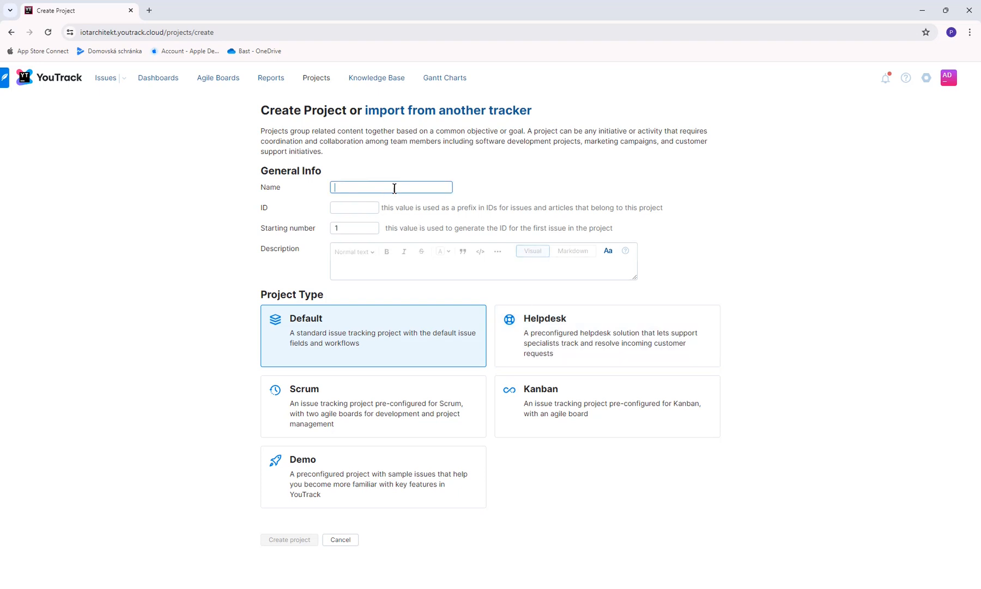
pyautogui.moveTo(398, 190)
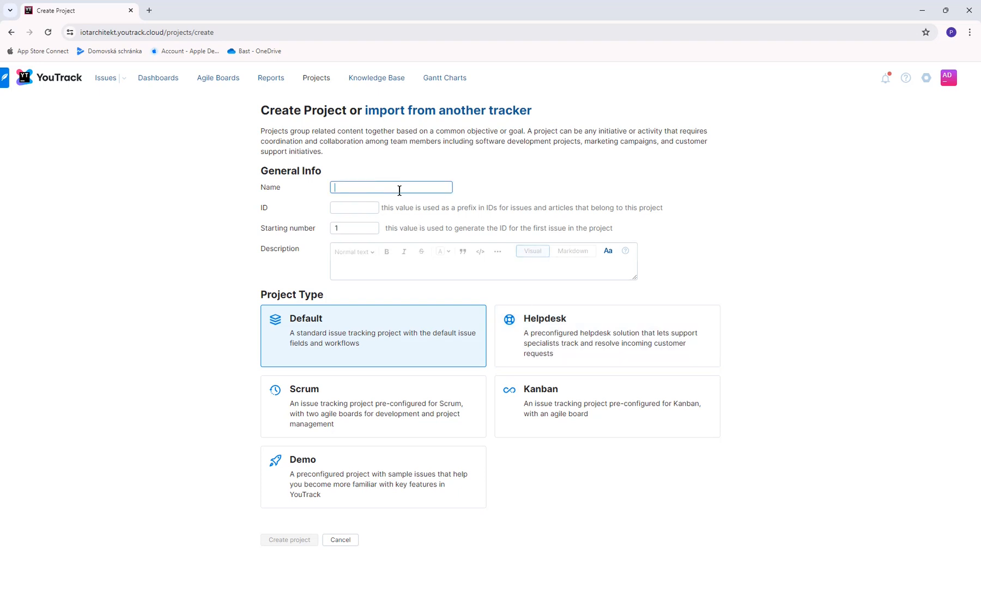
# Step: Create project 'ThingsBoard' described 'Issues for work on ThingsBoard project'
pyautogui.write('ThingsB')
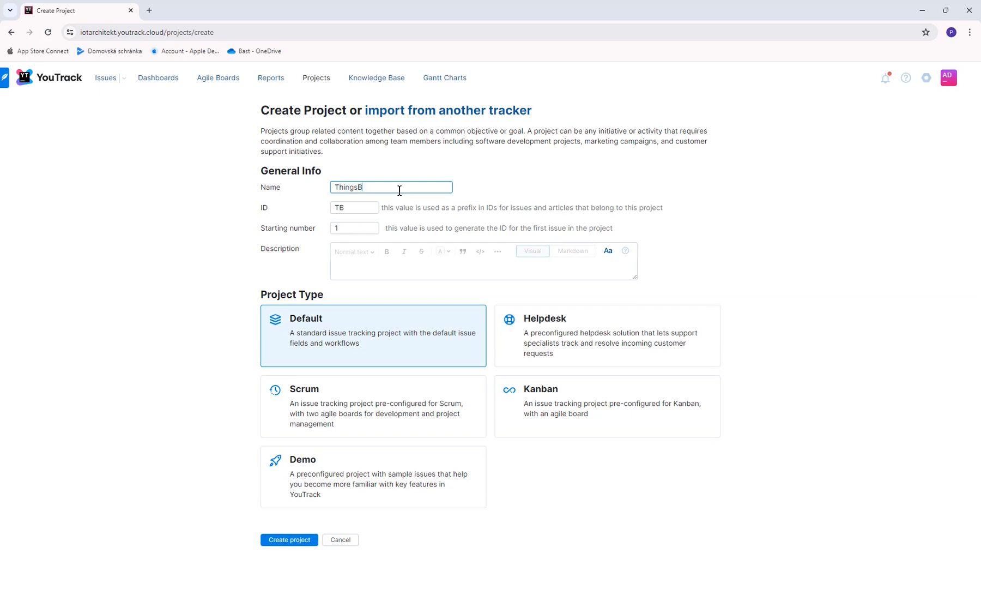
pyautogui.write('oard')
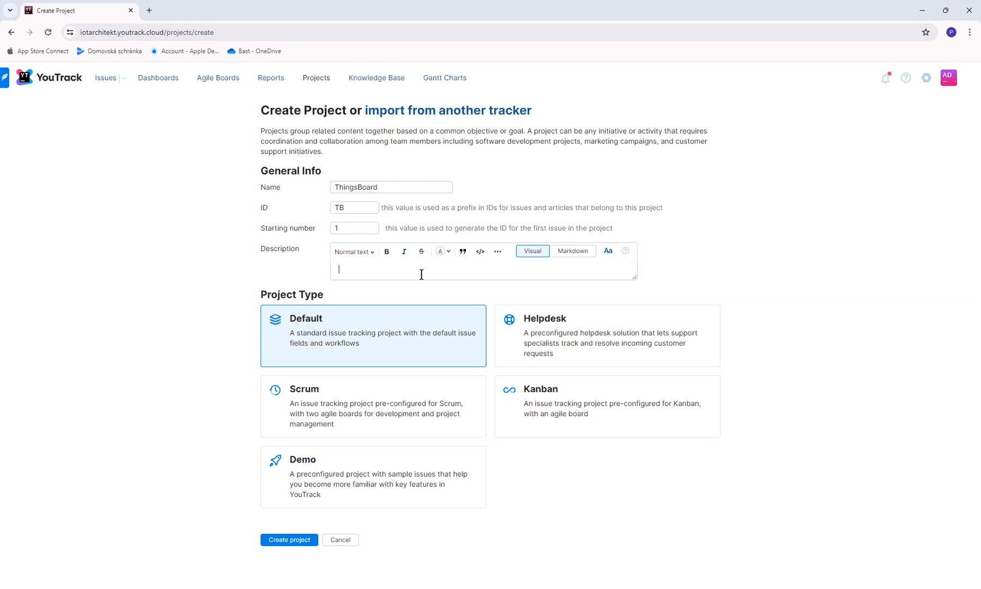
pyautogui.write('Issues for')
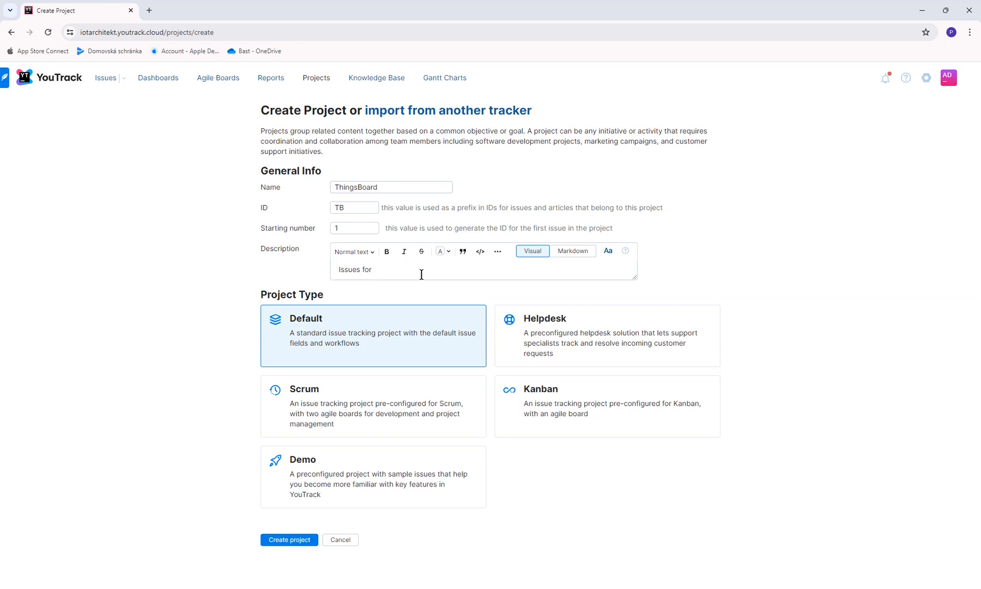
pyautogui.write('work on')
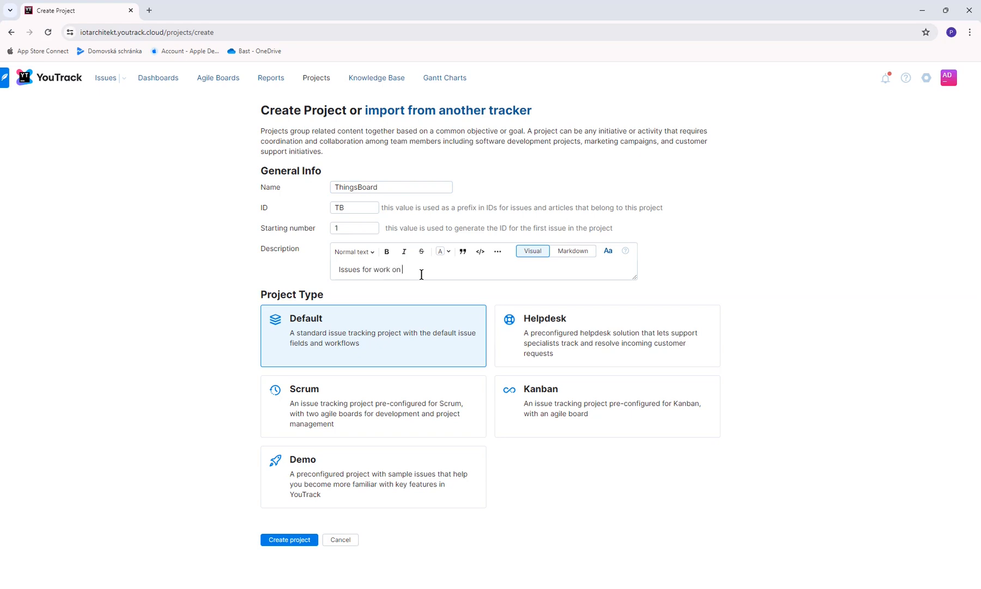
pyautogui.write('ThingsBoard proje')
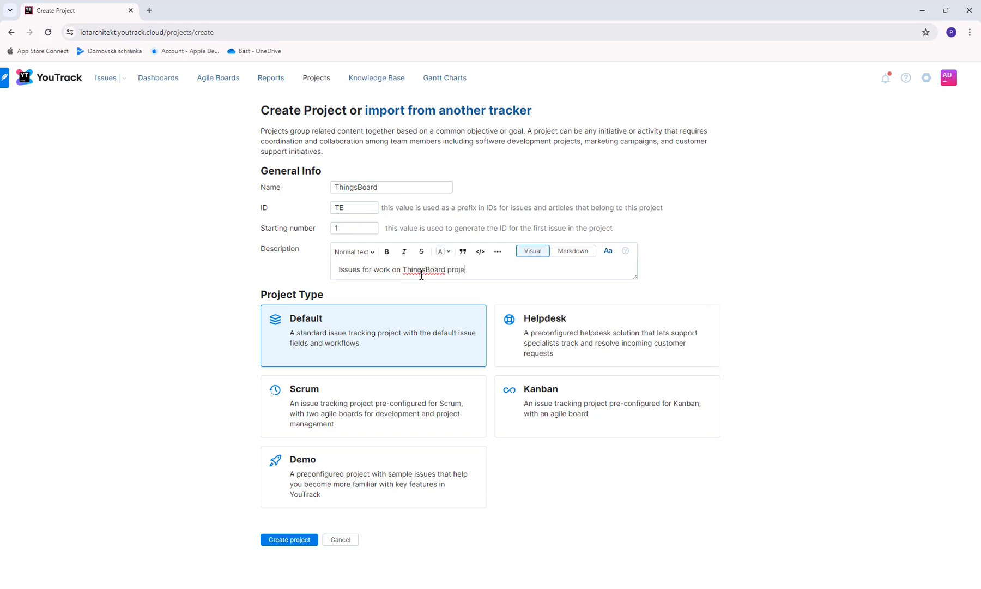
pyautogui.write('ct')
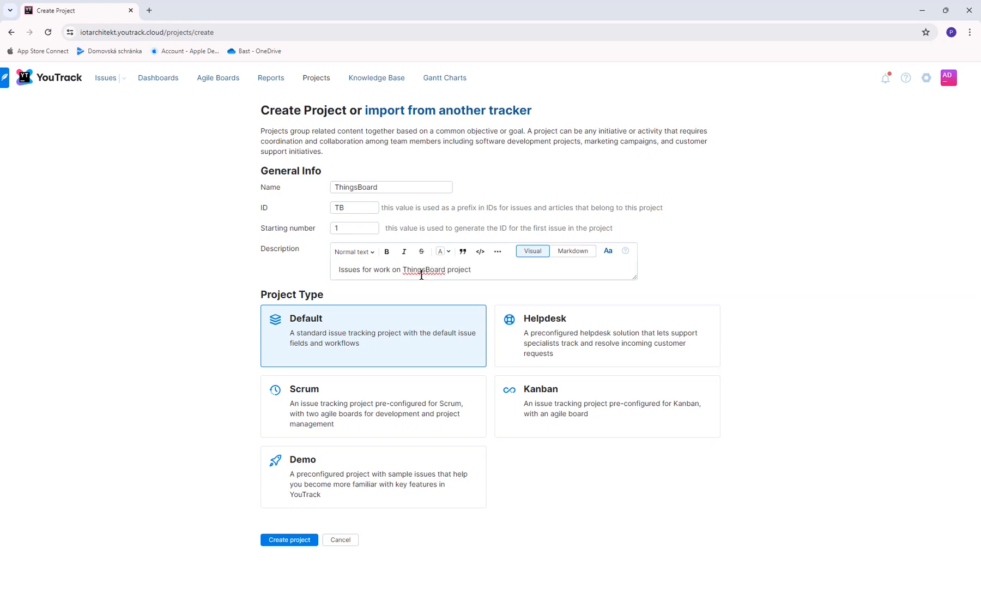
pyautogui.moveTo(289, 539)
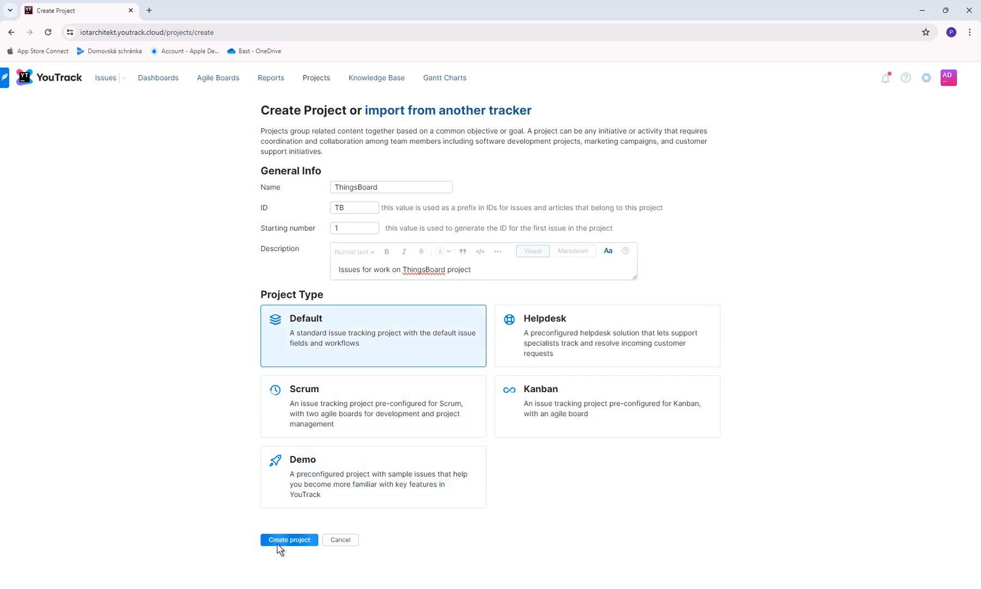
pyautogui.click(288, 539)
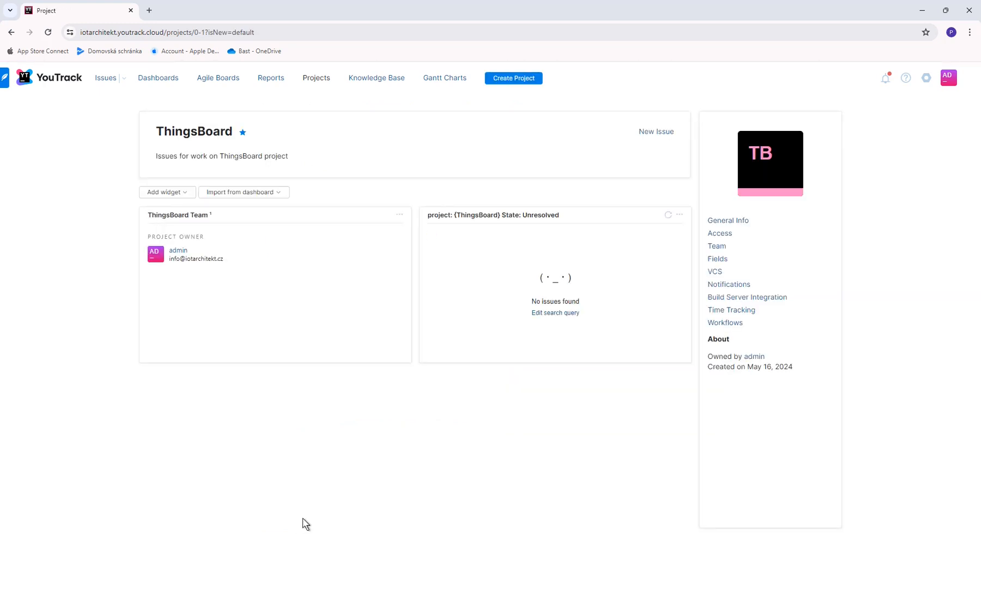
pyautogui.moveTo(354, 386)
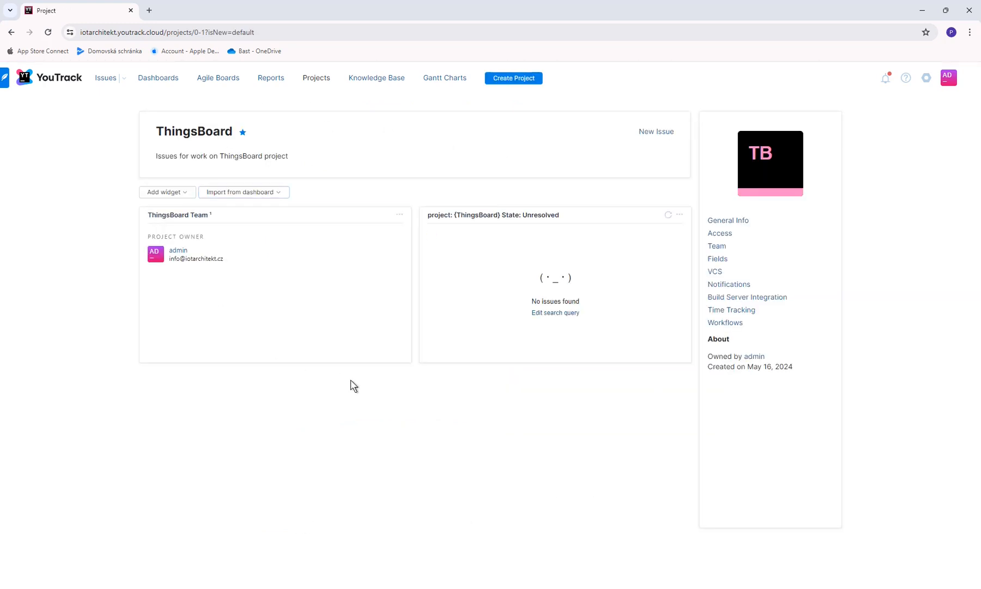